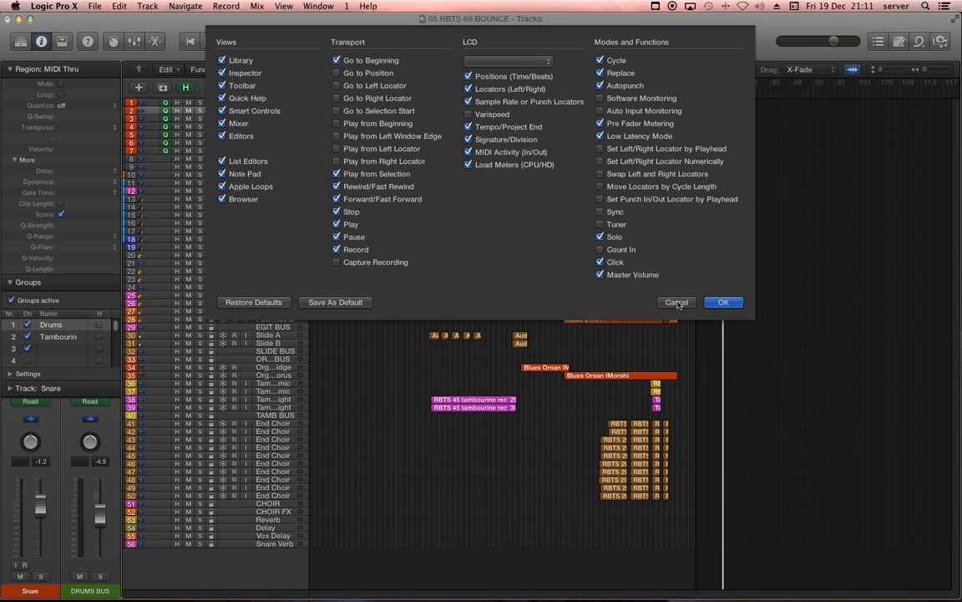
Tick 'Sample Rate or Punch Locators' for the LCD and confirm with OK.
{"action": "left_click", "coordinate": [723, 302]}
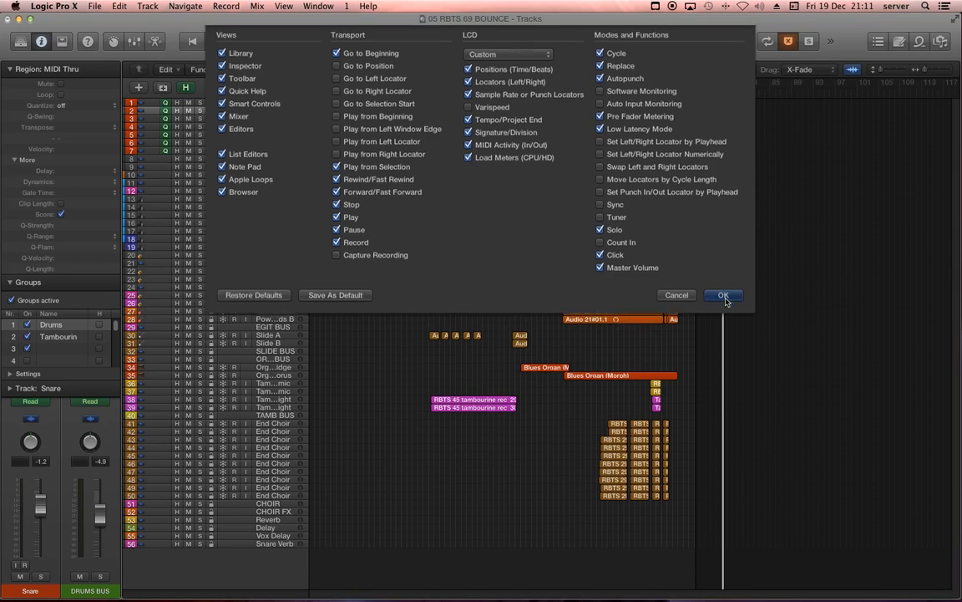
{"action": "left_click", "coordinate": [722, 295]}
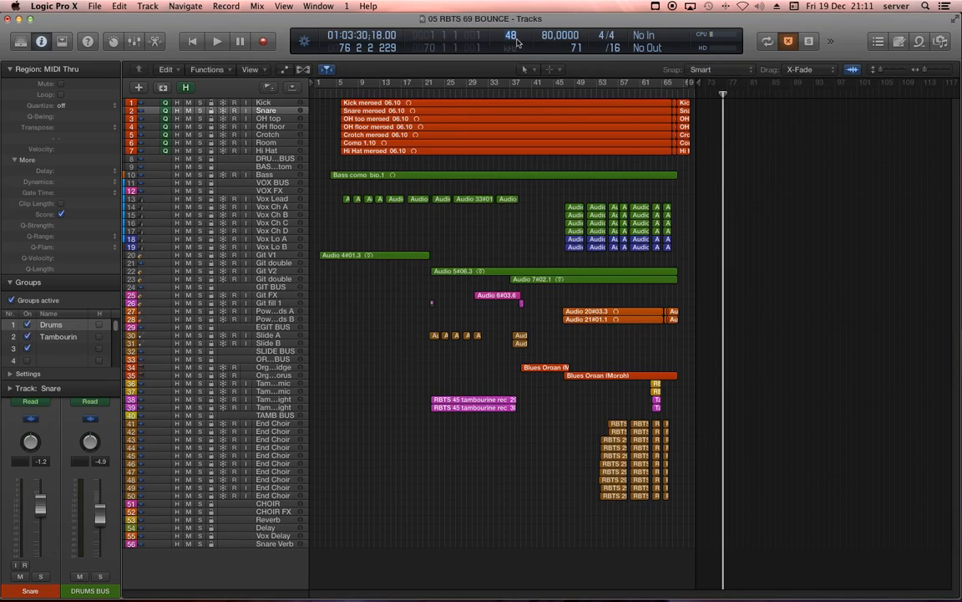
{"action": "left_click", "coordinate": [510, 35]}
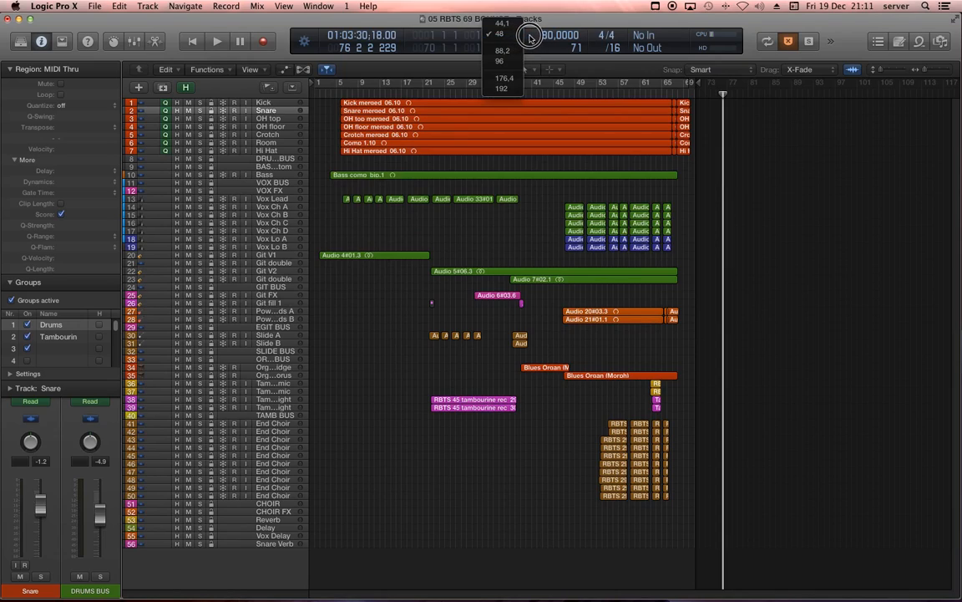
{"action": "left_click", "coordinate": [499, 33]}
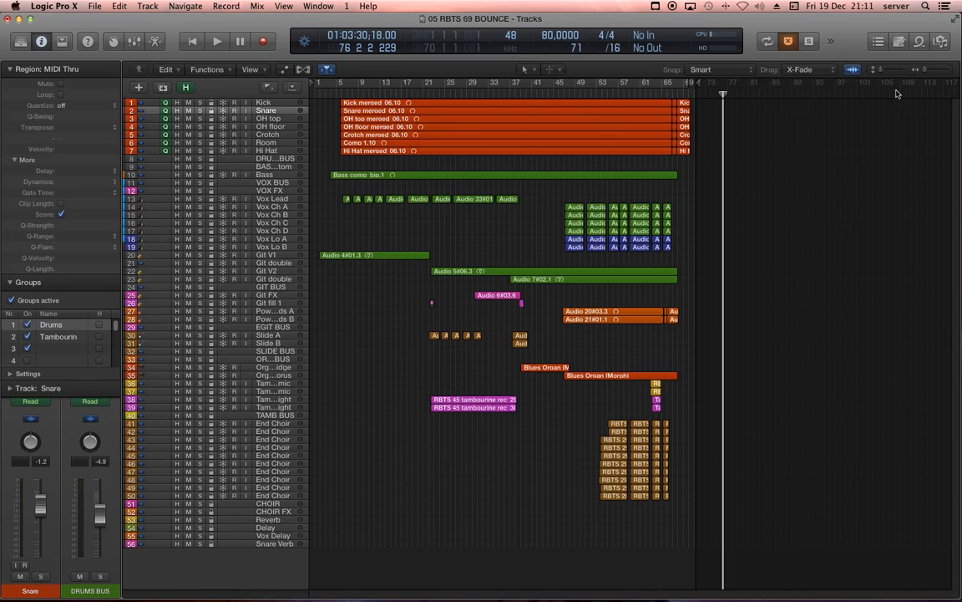
{"action": "mouse_move", "coordinate": [631, 124]}
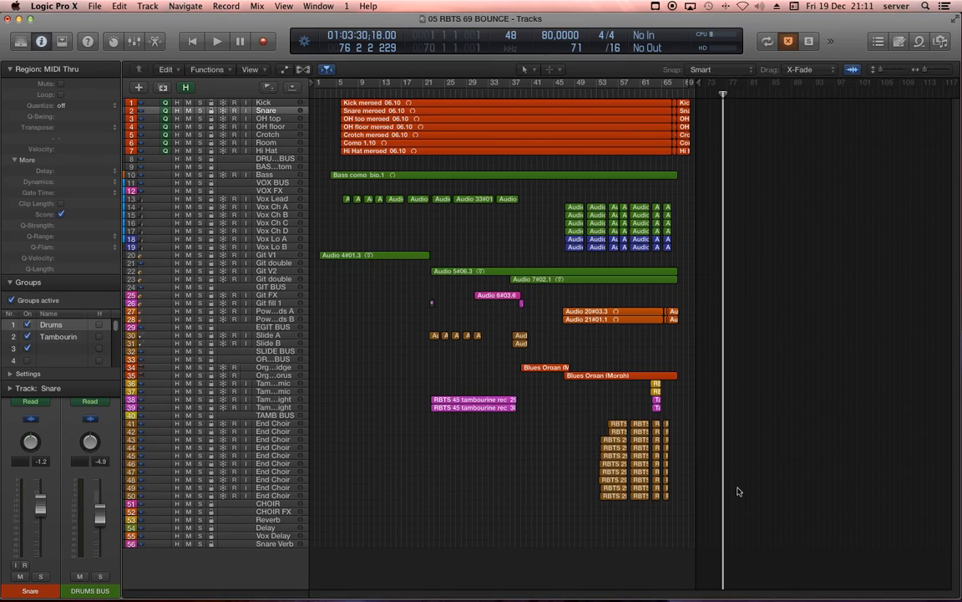
{"action": "mouse_move", "coordinate": [904, 92]}
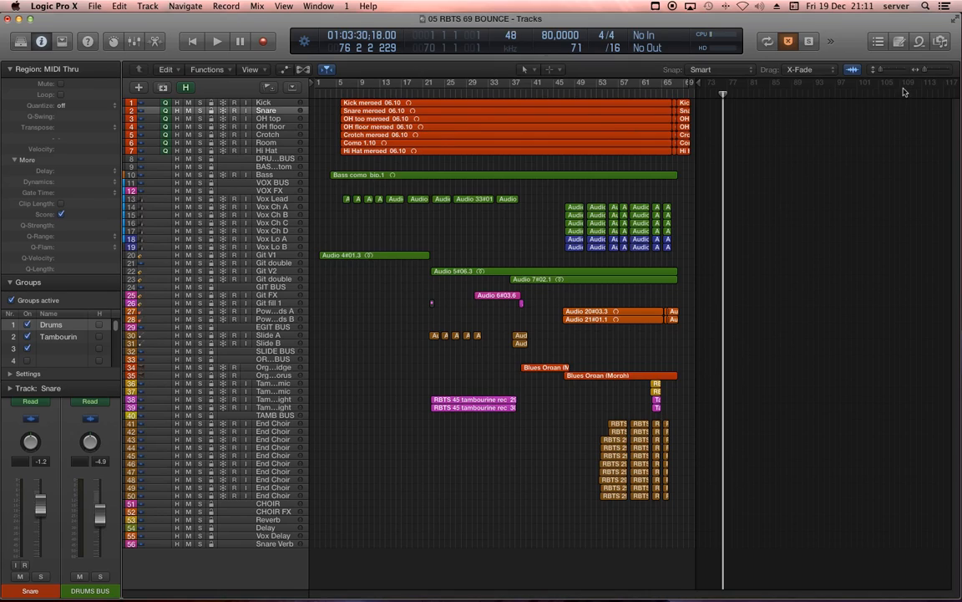
{"action": "left_click", "coordinate": [918, 68]}
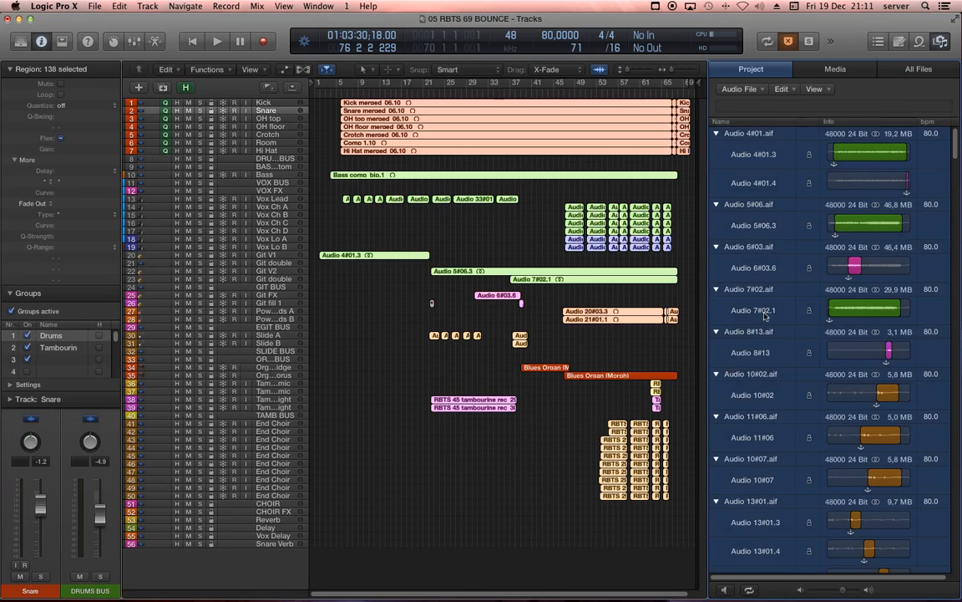
Choose Copy/Convert File(s)… from the audio files' context menu in Project Audio.
{"action": "right_click", "coordinate": [748, 218]}
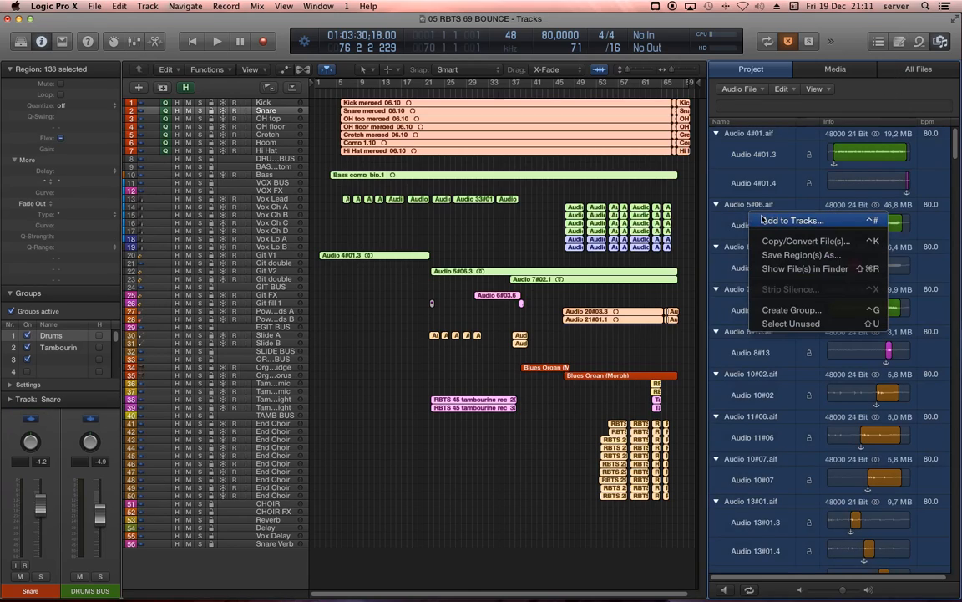
{"action": "mouse_move", "coordinate": [806, 242]}
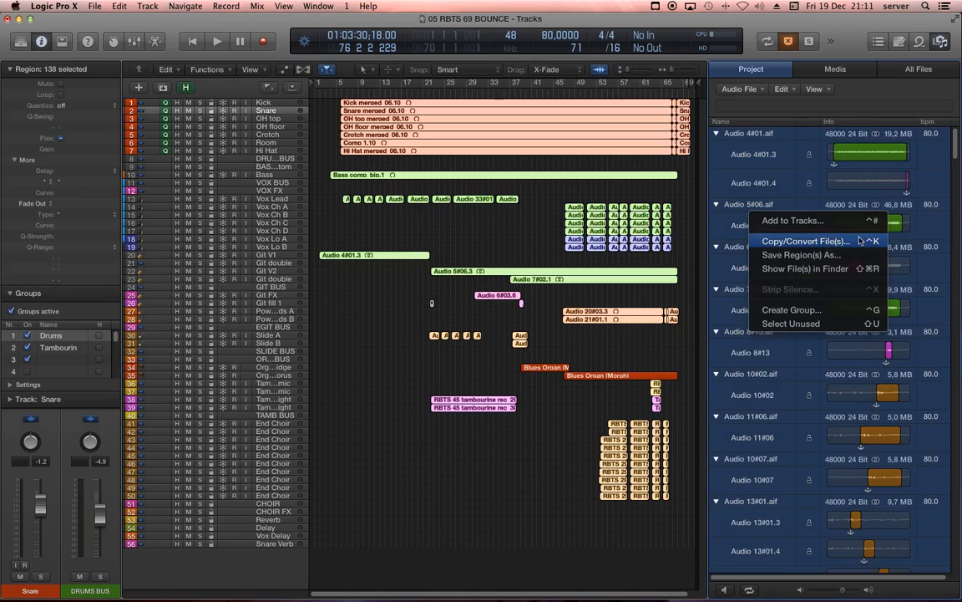
{"action": "left_click", "coordinate": [805, 240]}
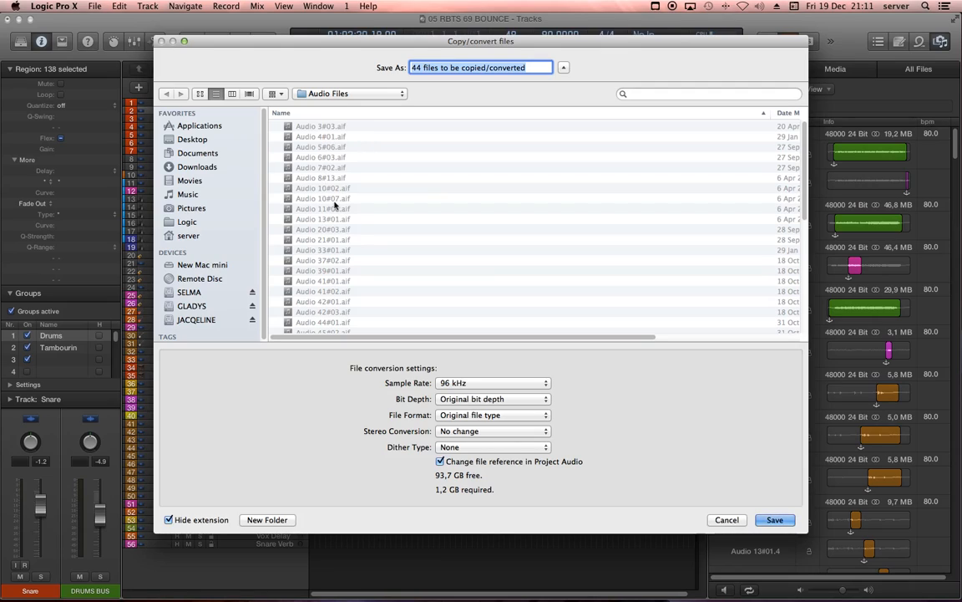
{"action": "mouse_move", "coordinate": [277, 255]}
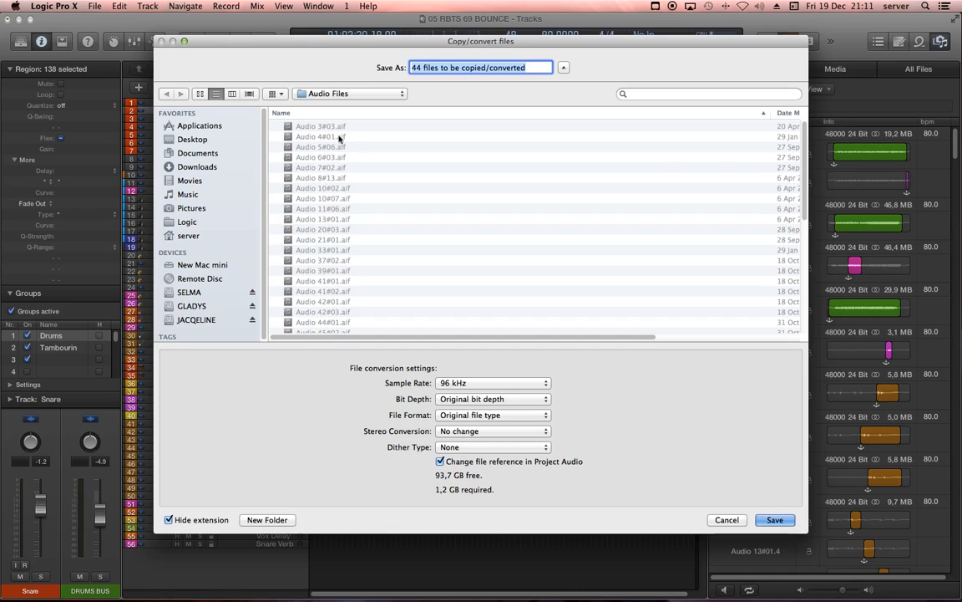
{"action": "mouse_move", "coordinate": [468, 374]}
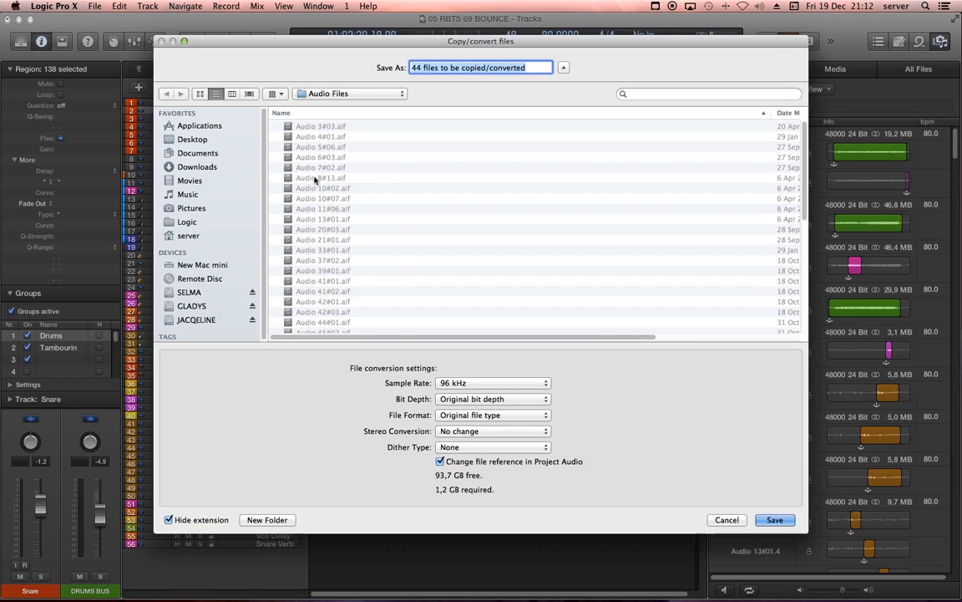
{"action": "mouse_move", "coordinate": [428, 261]}
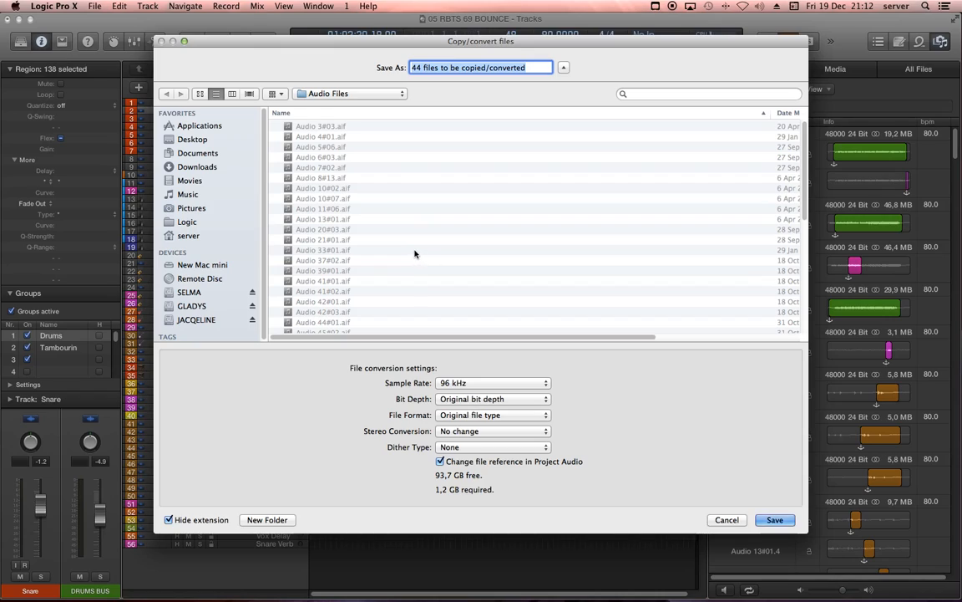
{"action": "mouse_move", "coordinate": [394, 238]}
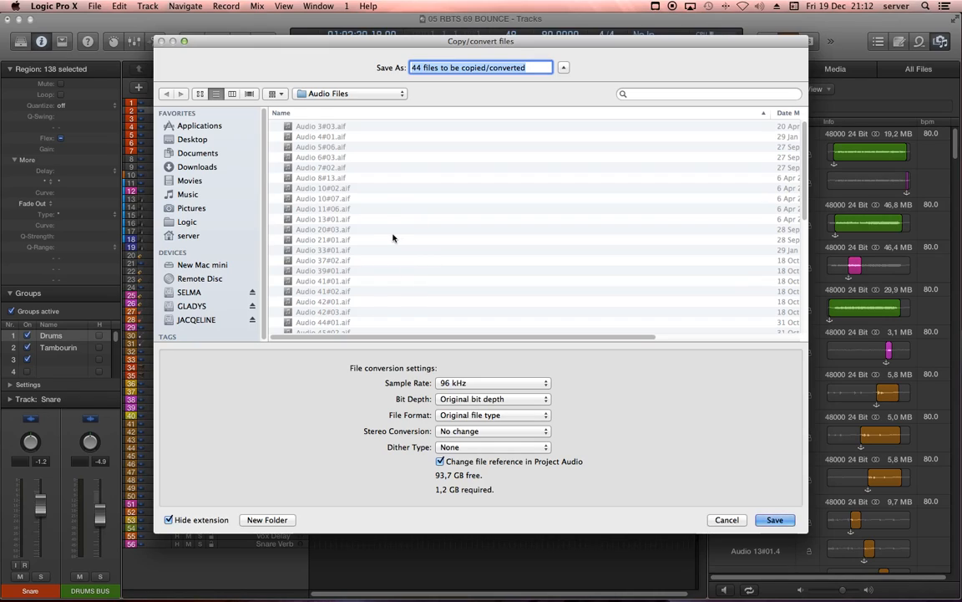
{"action": "mouse_move", "coordinate": [335, 167]}
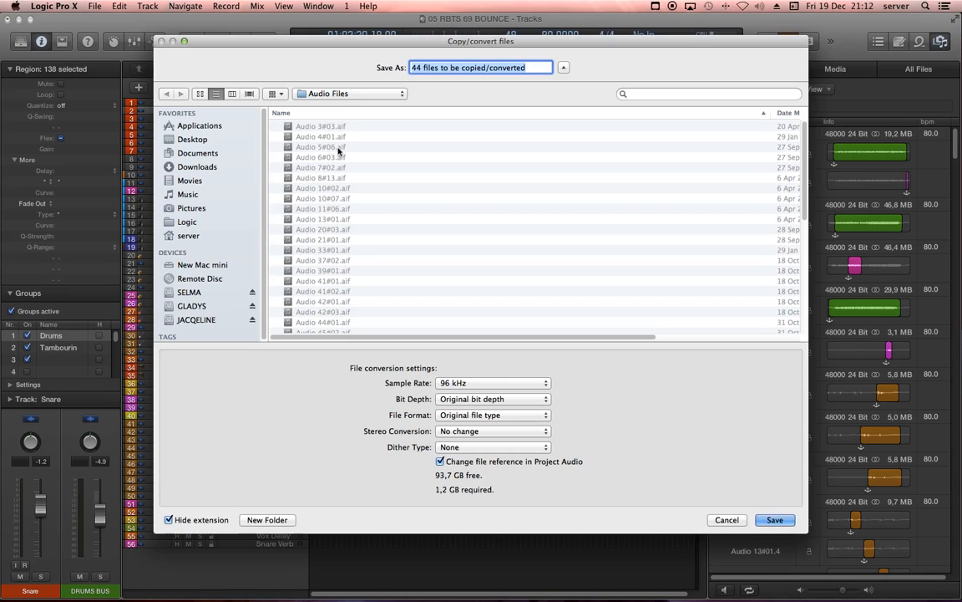
{"action": "mouse_move", "coordinate": [363, 518]}
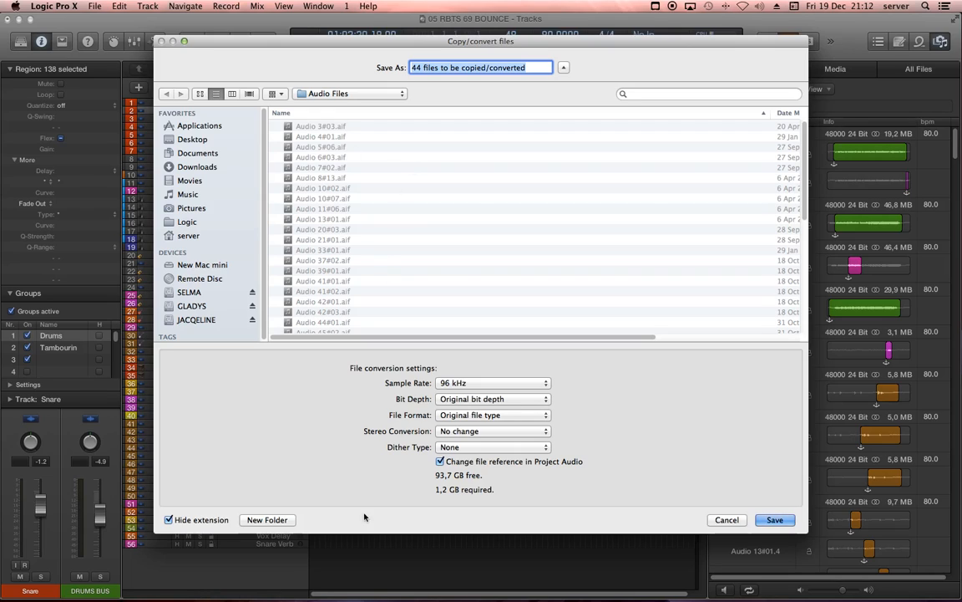
Create a '96 kHz' folder and save the 96 kHz converted copies there.
{"action": "left_click", "coordinate": [267, 518]}
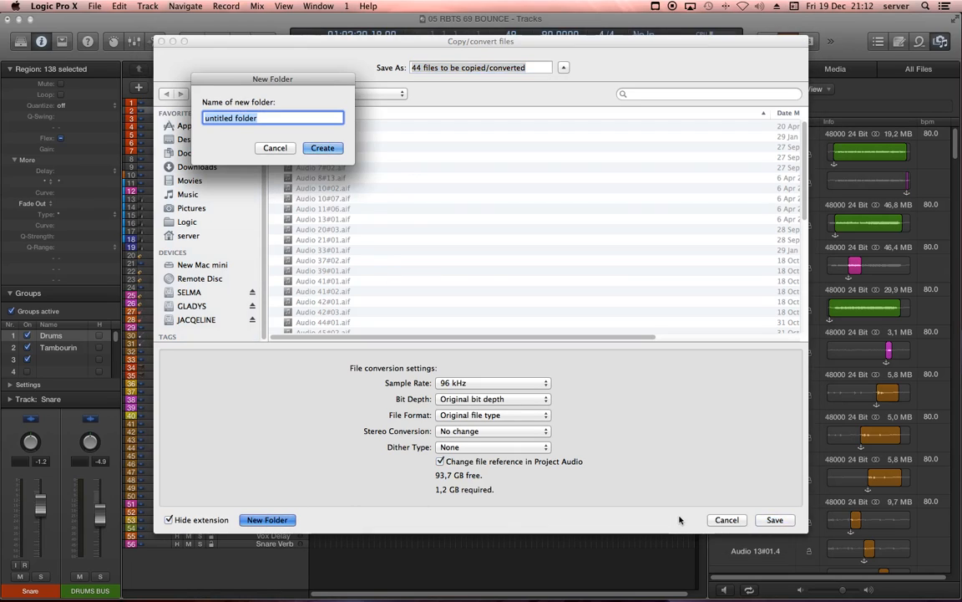
{"action": "type", "text": "96 kH"}
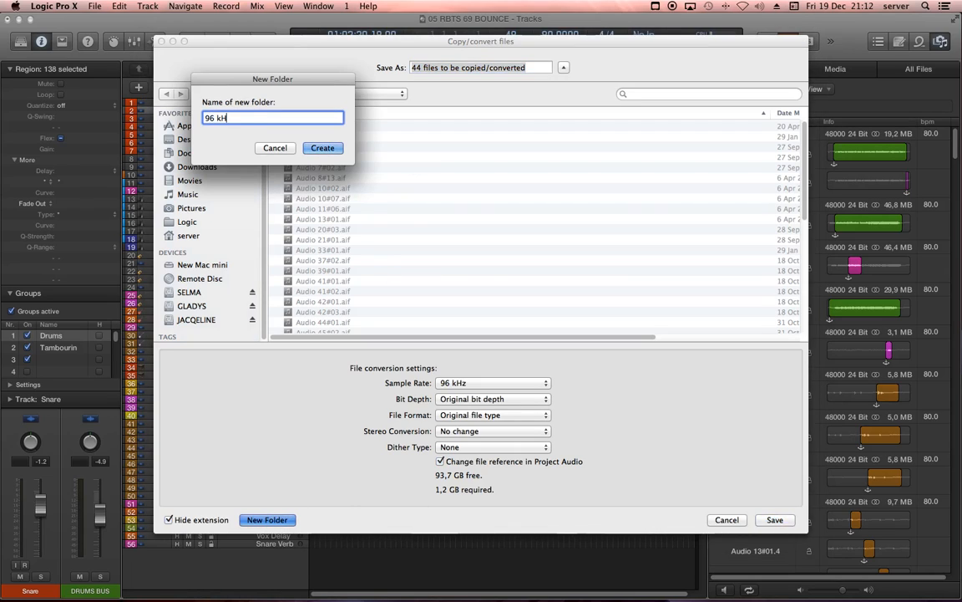
{"action": "left_click", "coordinate": [322, 148]}
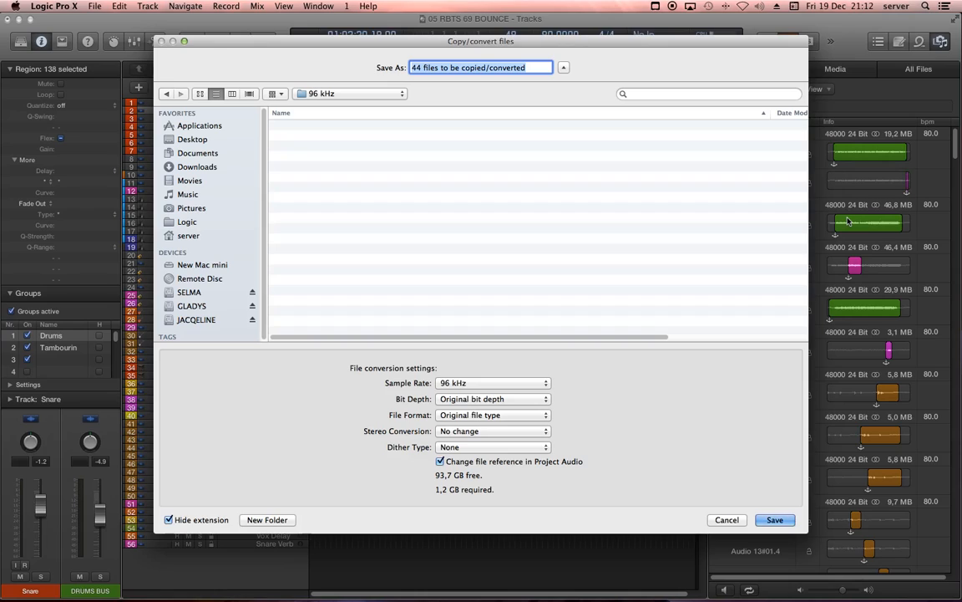
{"action": "left_click", "coordinate": [775, 520]}
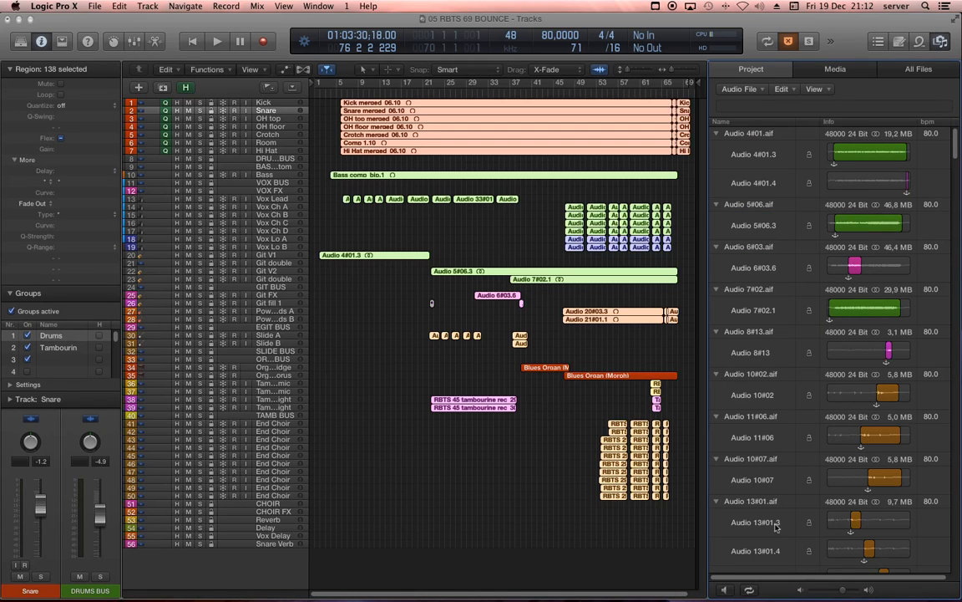